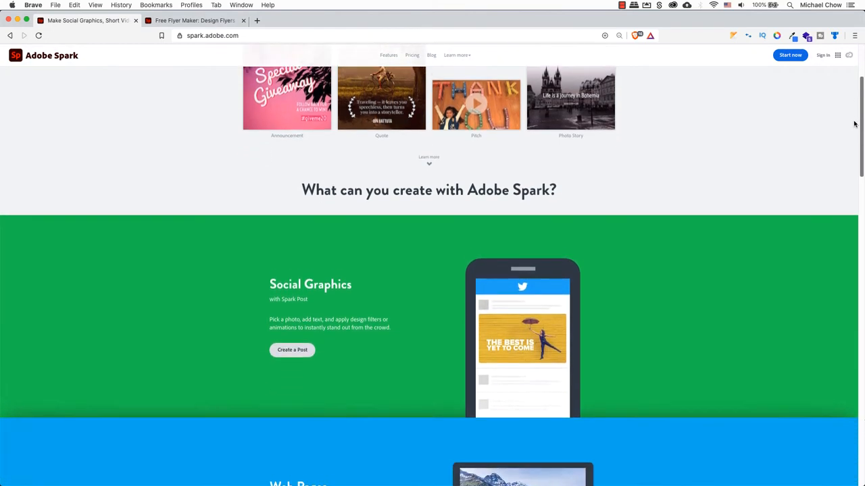
- Scroll down through the currently open browser page
scroll(down, 3)
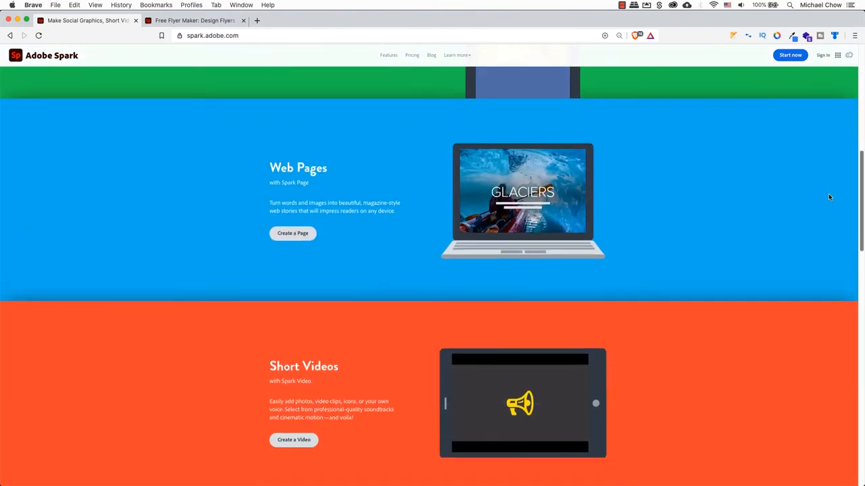
scroll(down, 3)
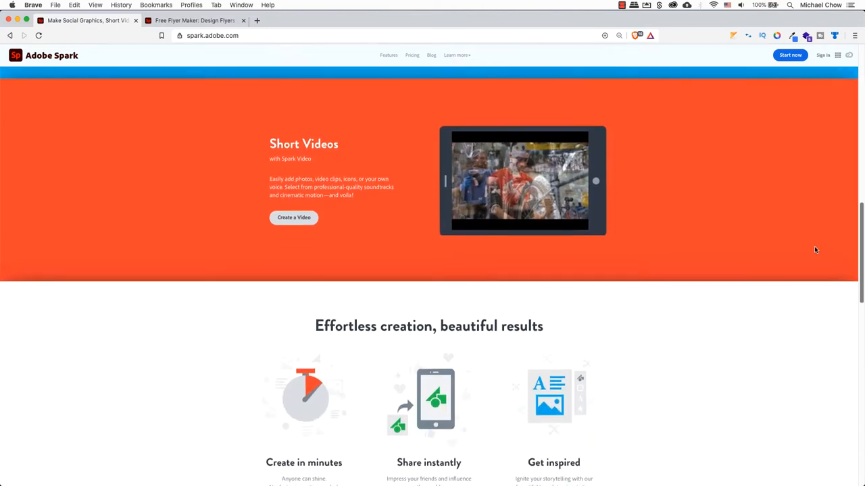
scroll(down, 3)
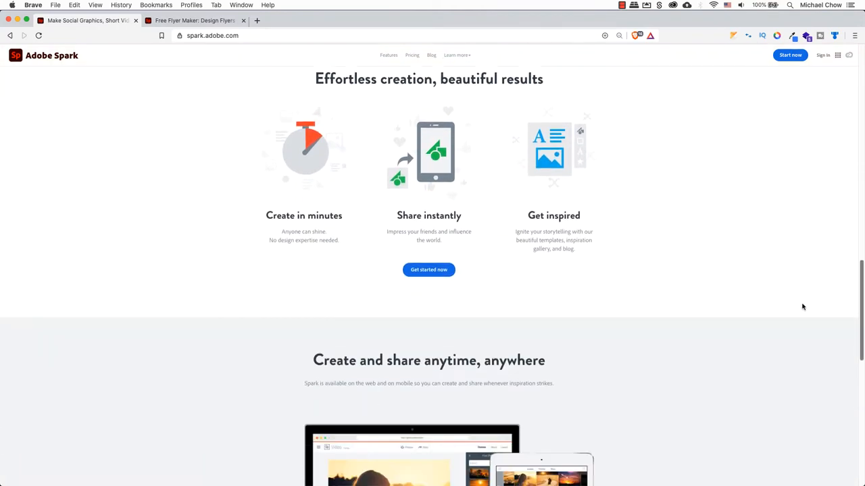
scroll(down, 3)
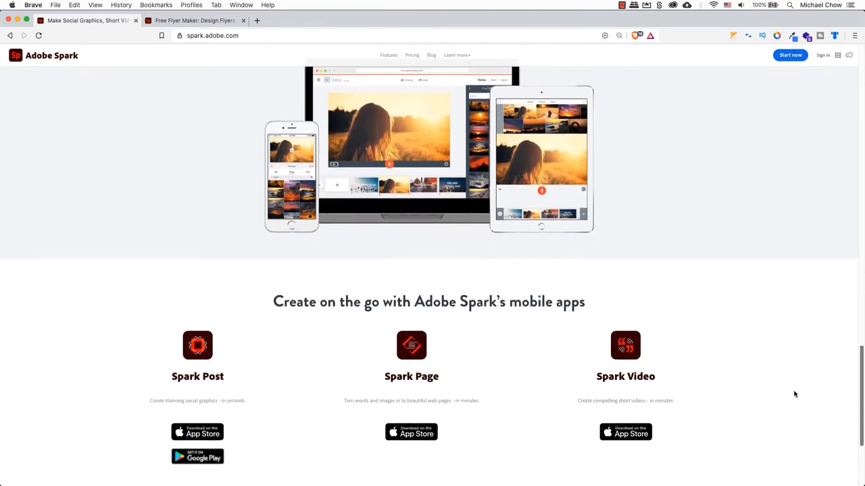
scroll(down, 3)
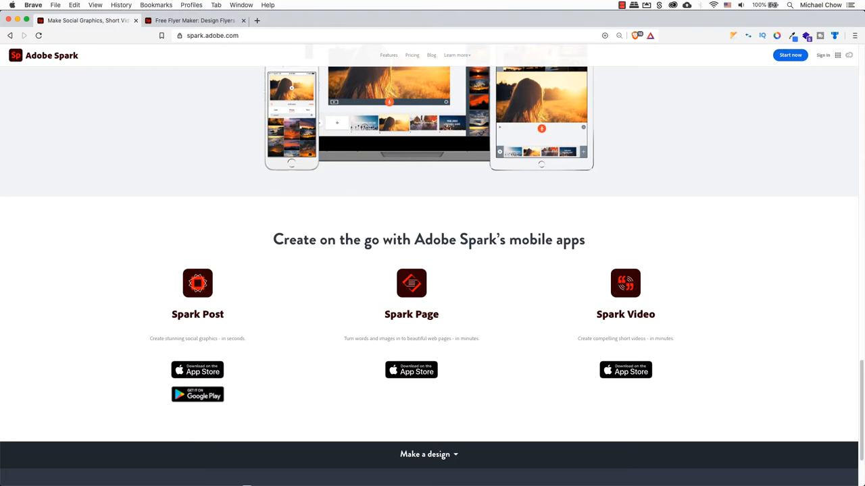
- Browse the Free Flyer Maker page's templates down to the how-to-make-flyers tips
click(196, 21)
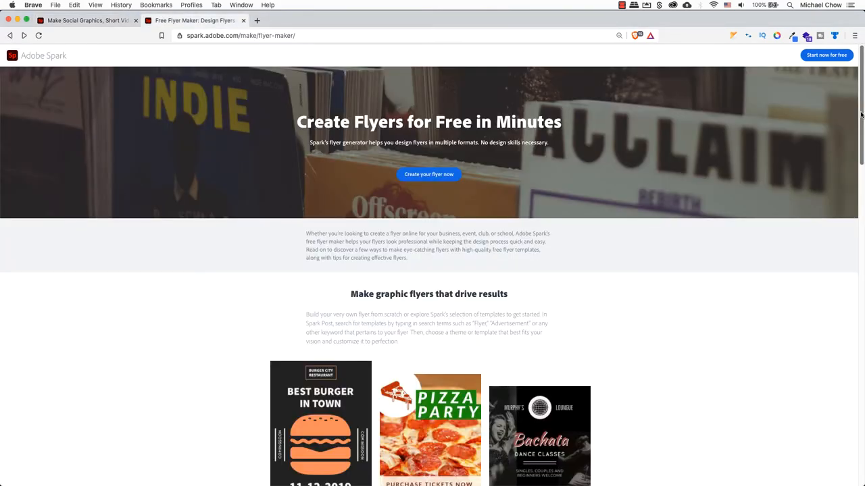
scroll(down, 3)
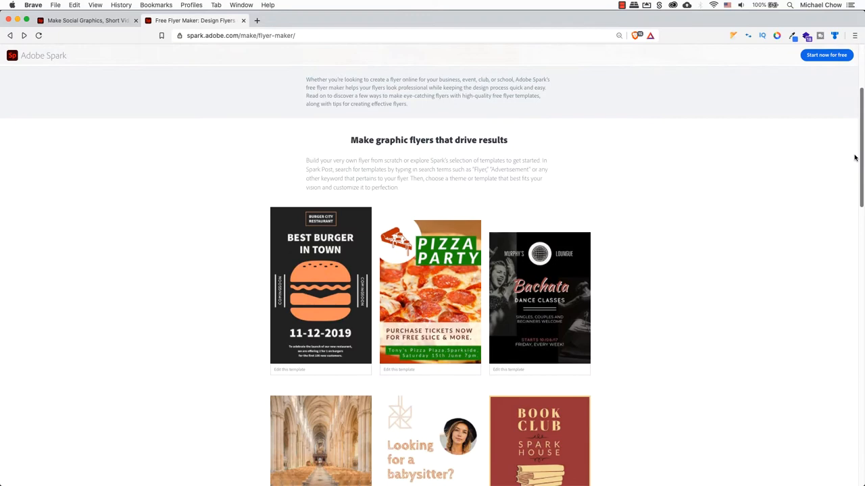
scroll(down, 3)
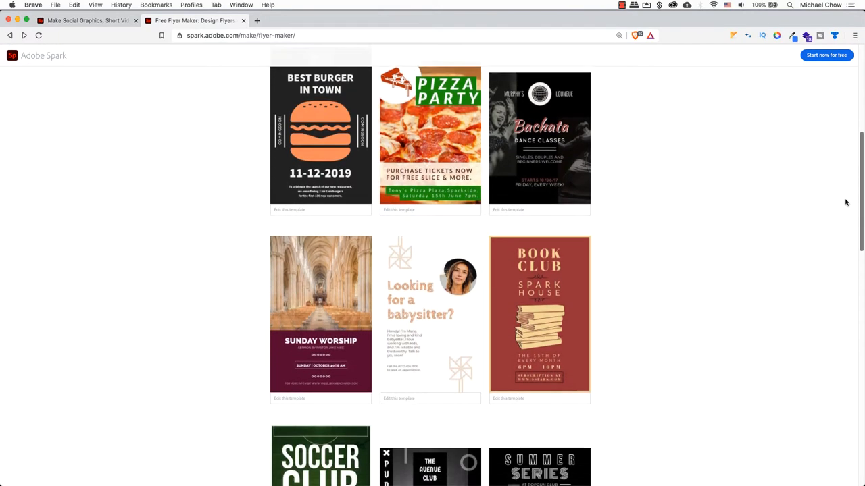
scroll(down, 3)
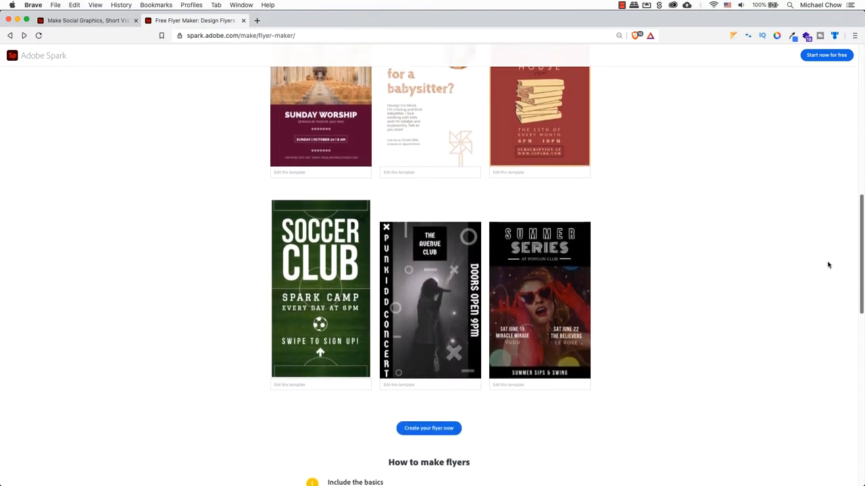
scroll(down, 3)
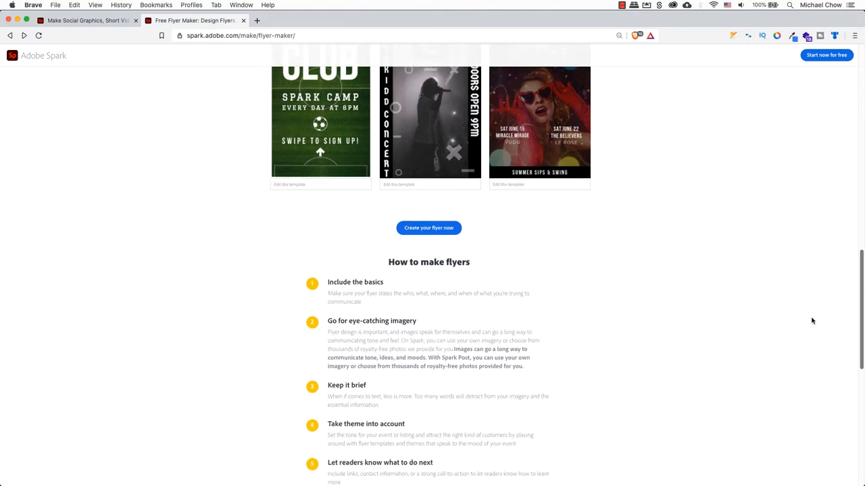
scroll(down, 3)
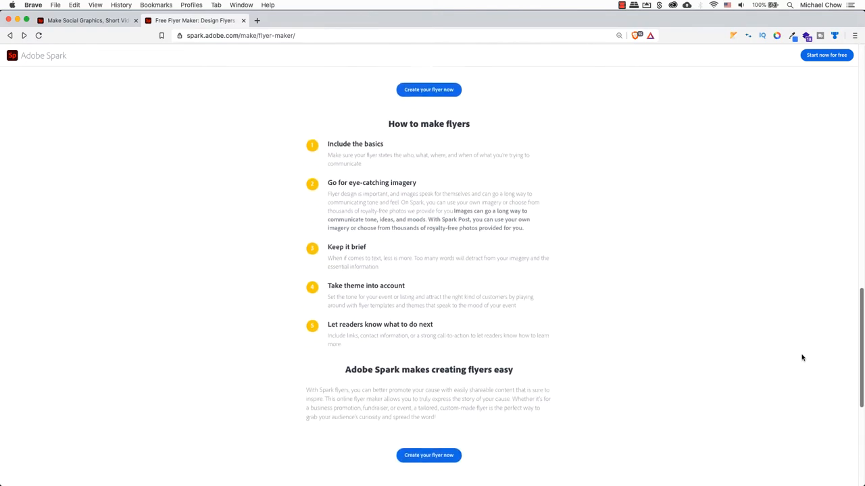
scroll(down, 3)
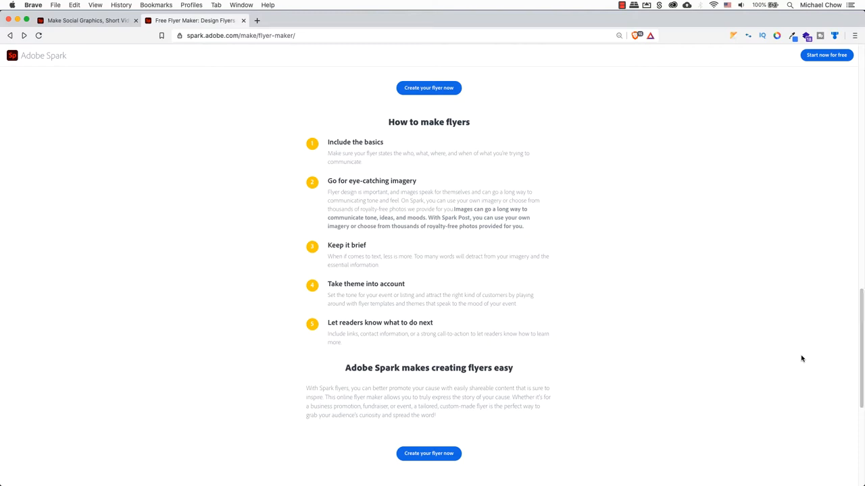
mouse_move(859, 363)
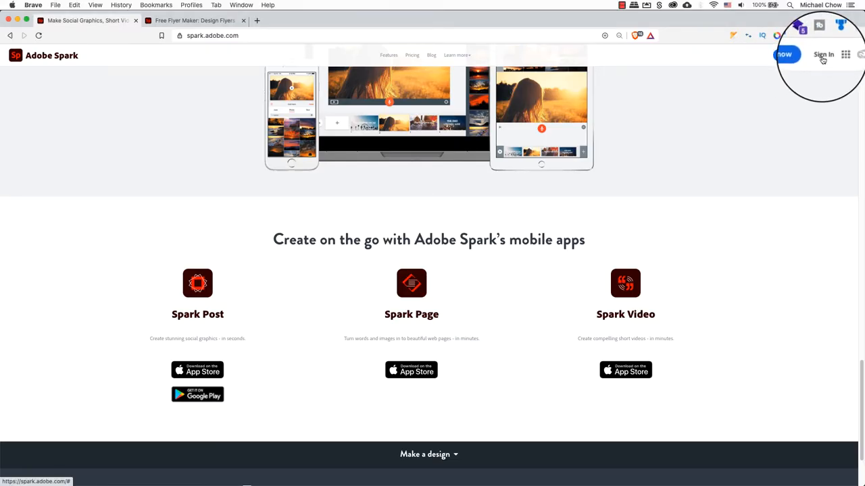
- Sign in with an Apple account and dismiss the 'Let's make this official' popup
click(823, 54)
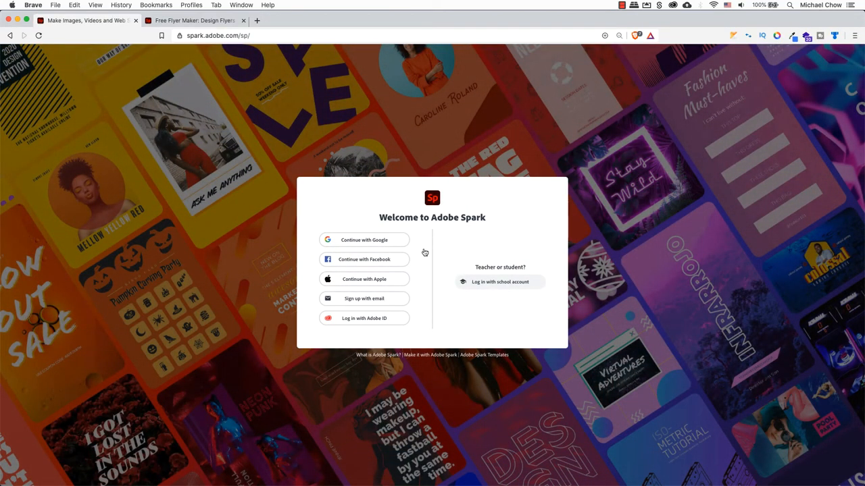
mouse_move(364, 279)
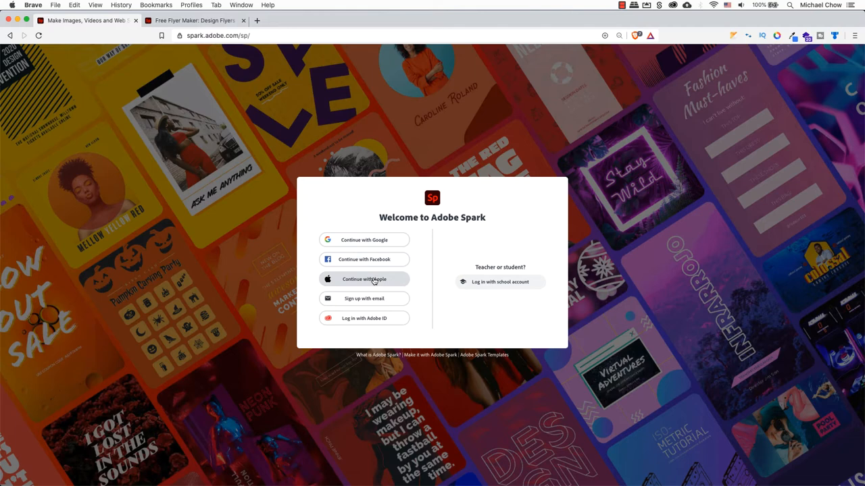
click(364, 279)
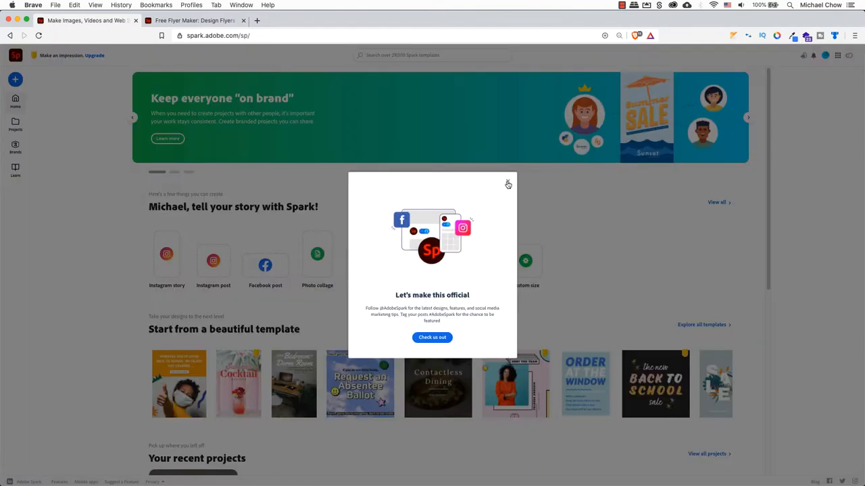
click(509, 184)
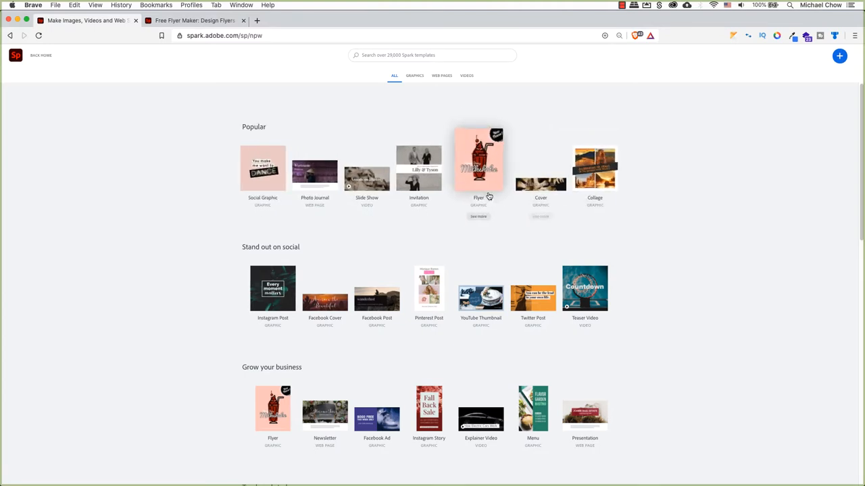
- Start a new Flyer and search templates for 'flyer dog services'
click(478, 159)
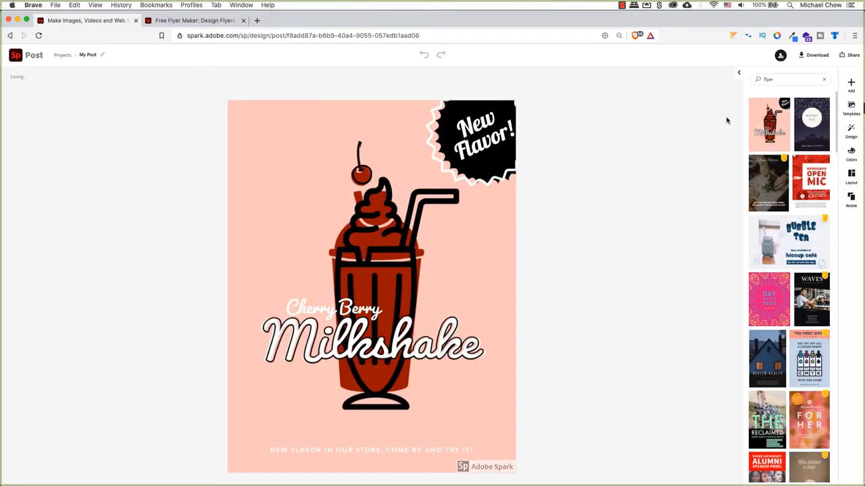
click(88, 53)
text( business re-o)
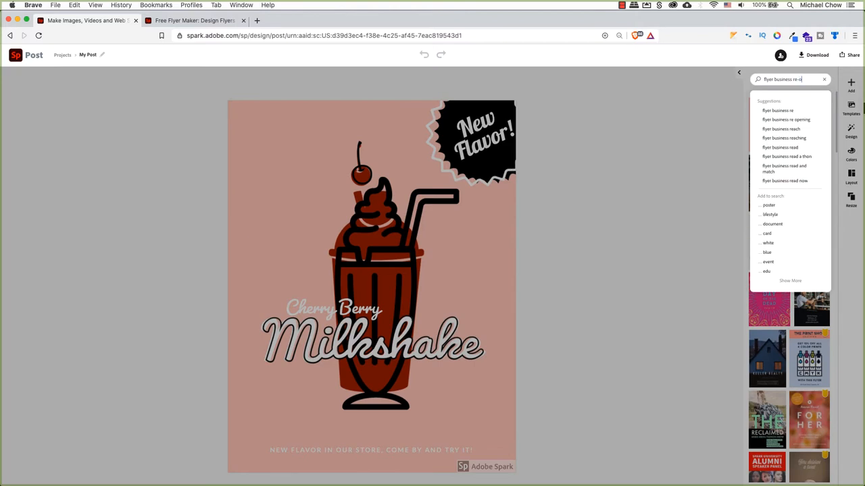
click(785, 120)
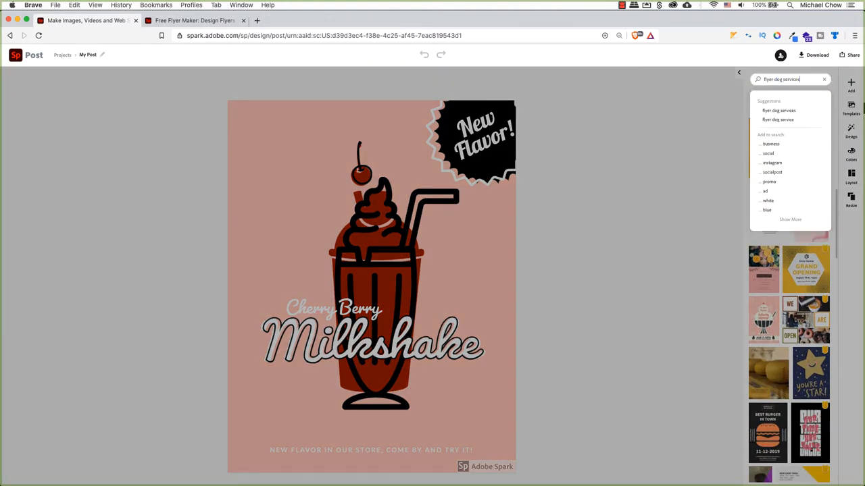
key(Enter)
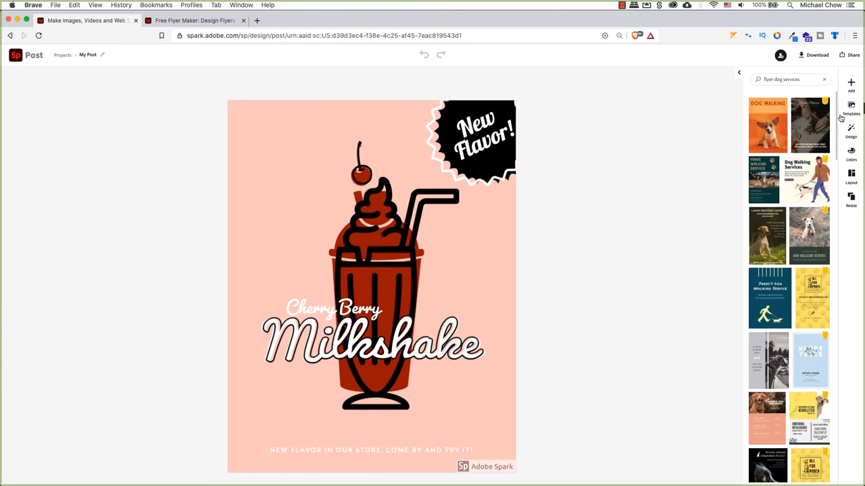
scroll(down, 3)
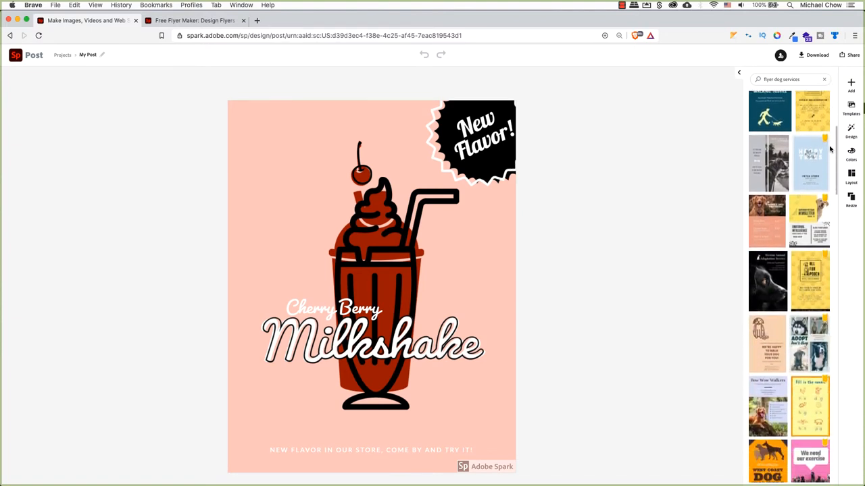
scroll(down, 3)
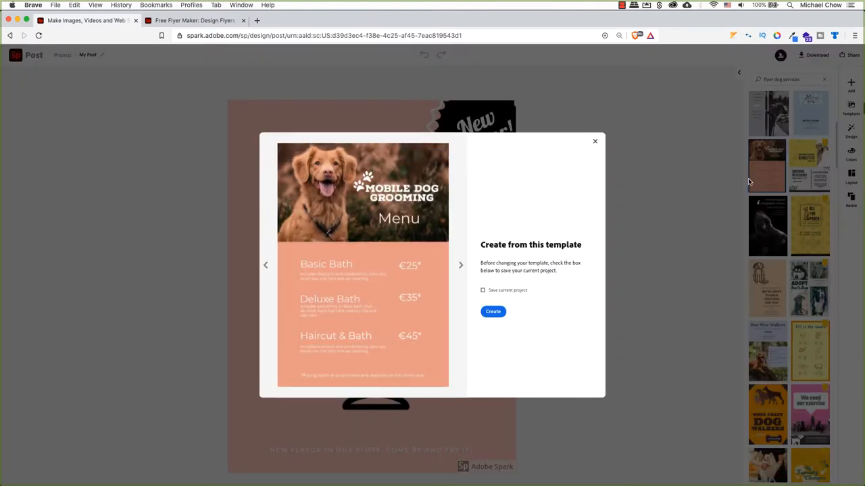
mouse_move(574, 270)
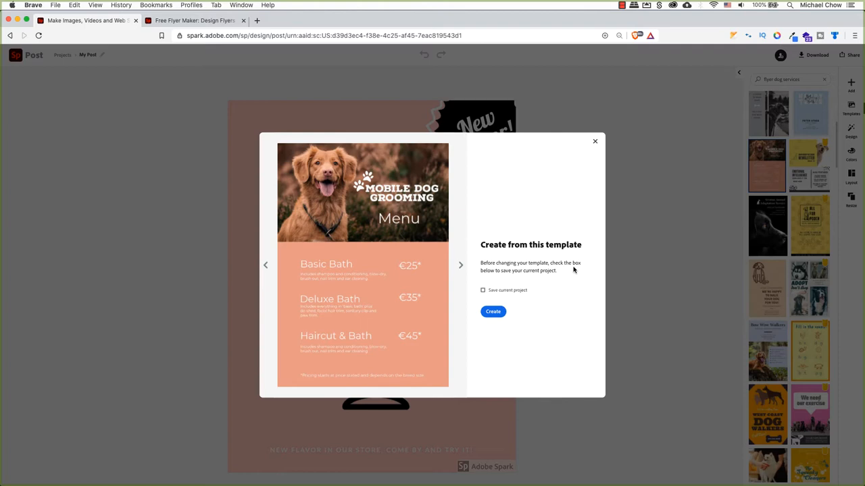
- Create a new design from the Mobile Dog Grooming menu template
click(492, 311)
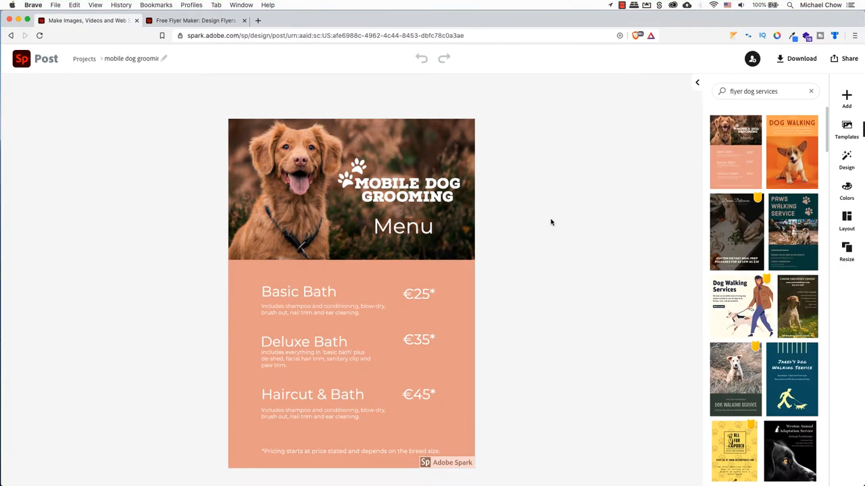
click(406, 189)
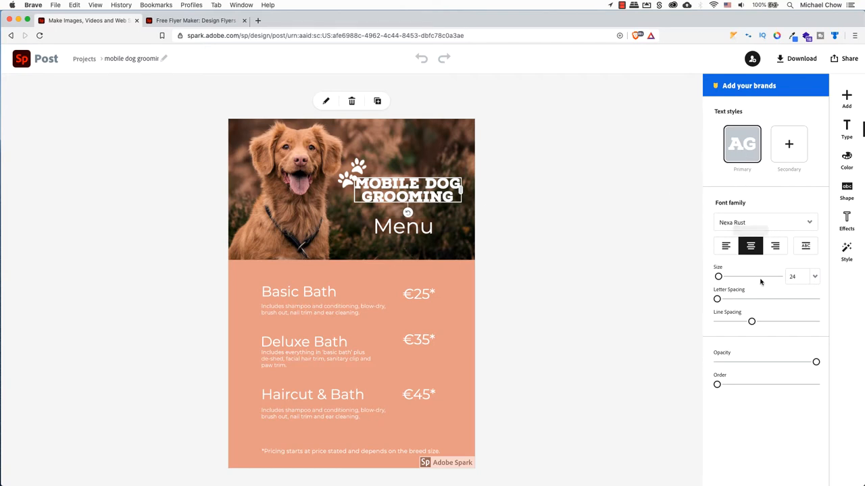
mouse_move(750, 245)
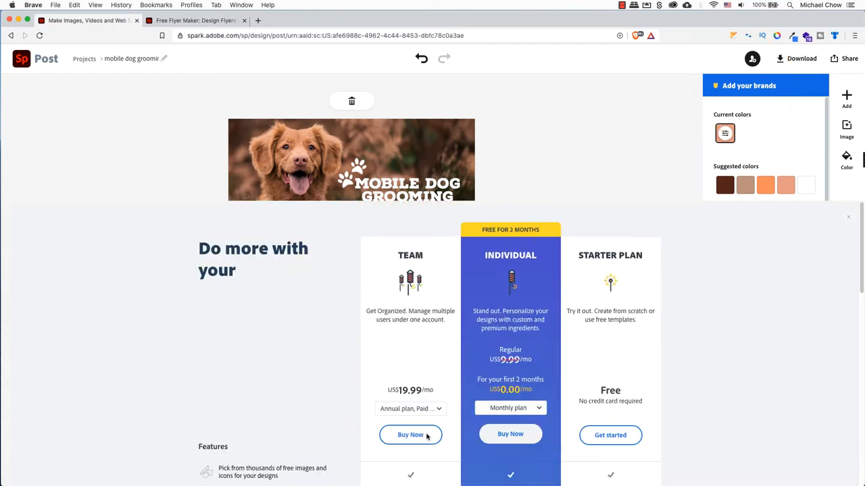
scroll(down, 3)
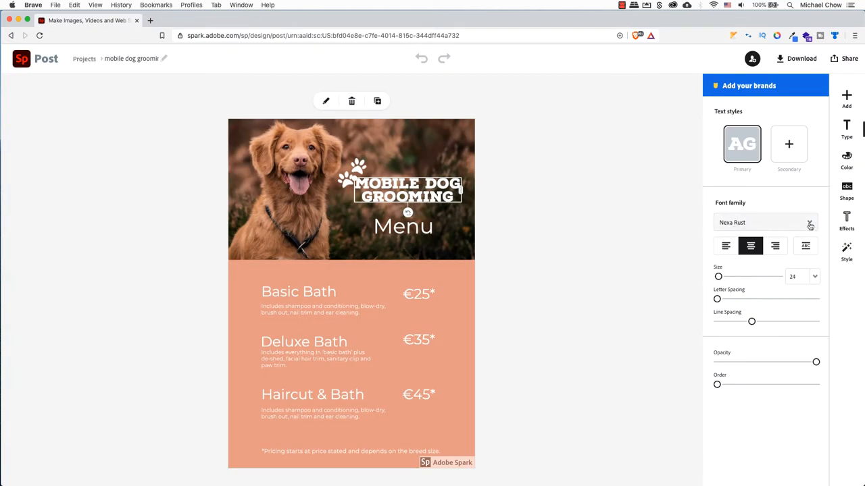
- Set the title to Myriad Arabic, capitalized and fitted, with wider letter spacing and full opacity
click(765, 222)
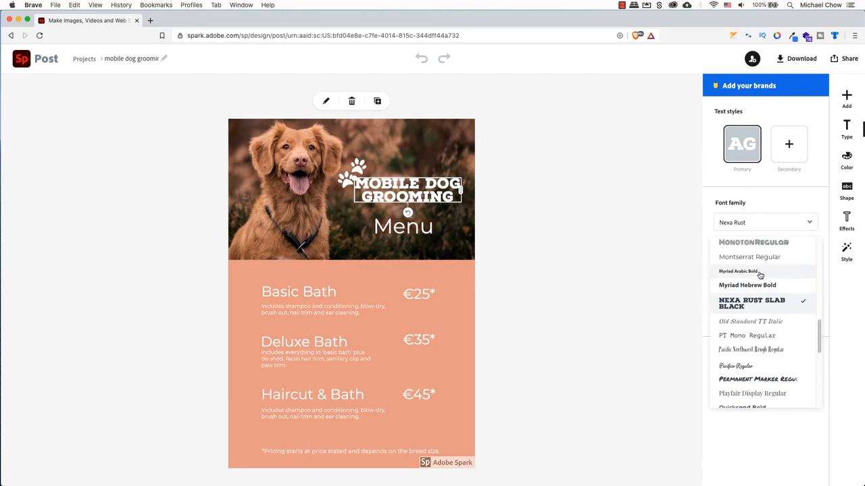
click(737, 271)
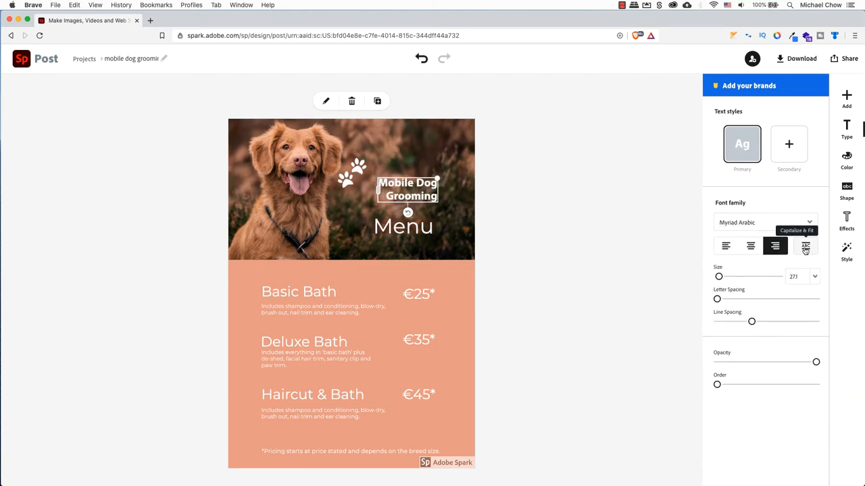
click(805, 246)
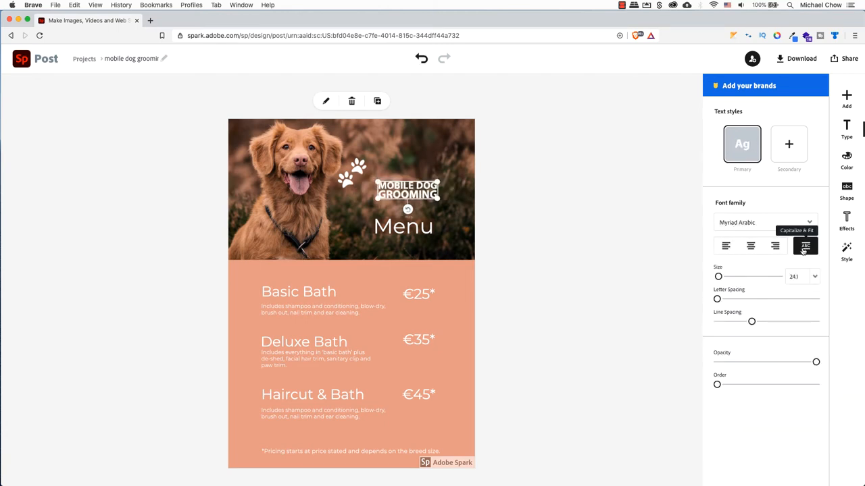
drag(718, 277, 721, 277)
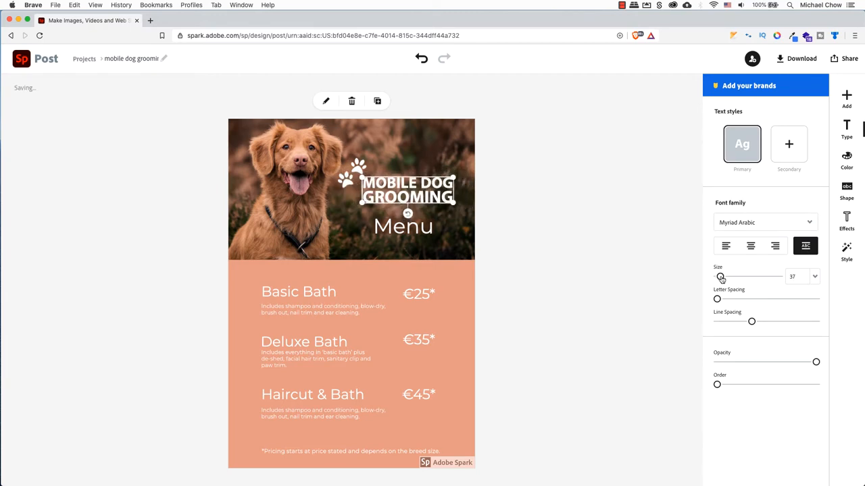
click(814, 276)
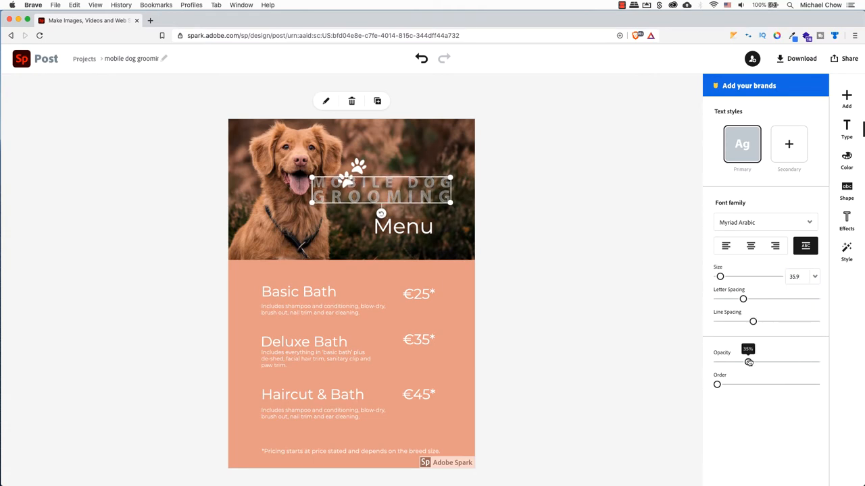
drag(748, 362, 816, 362)
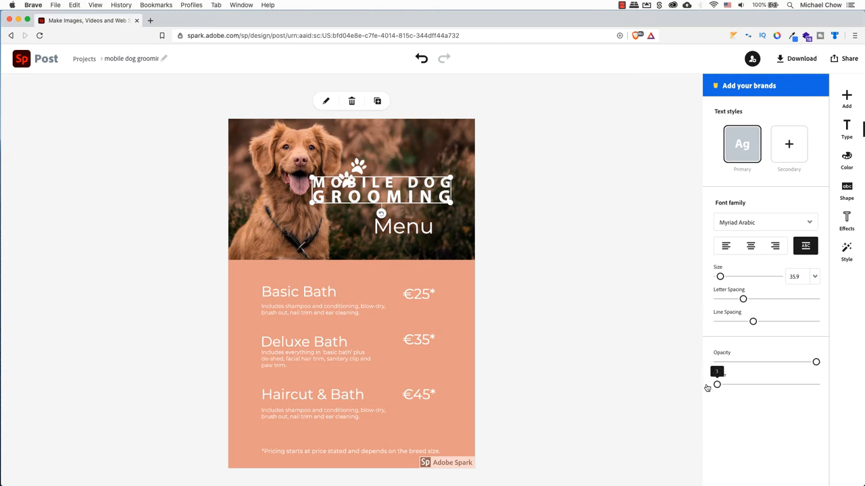
- Color the title yellow, try circle and hexagon backing shapes with padding, then remove the shape
click(846, 160)
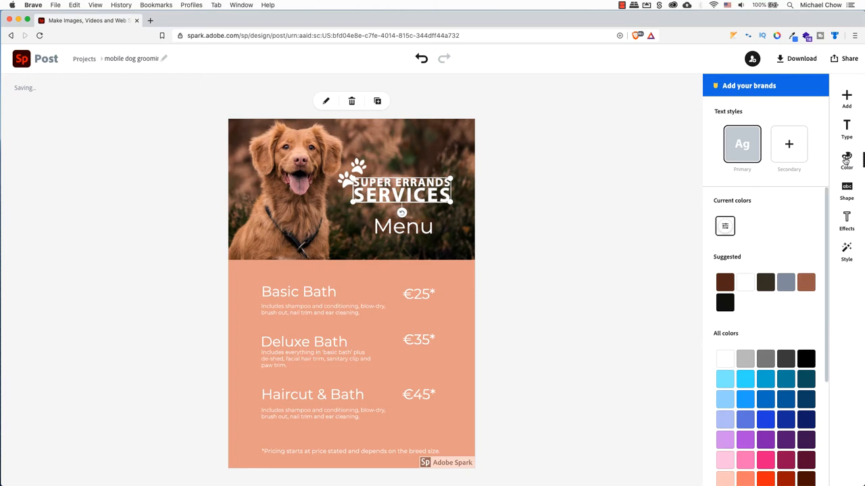
scroll(down, 3)
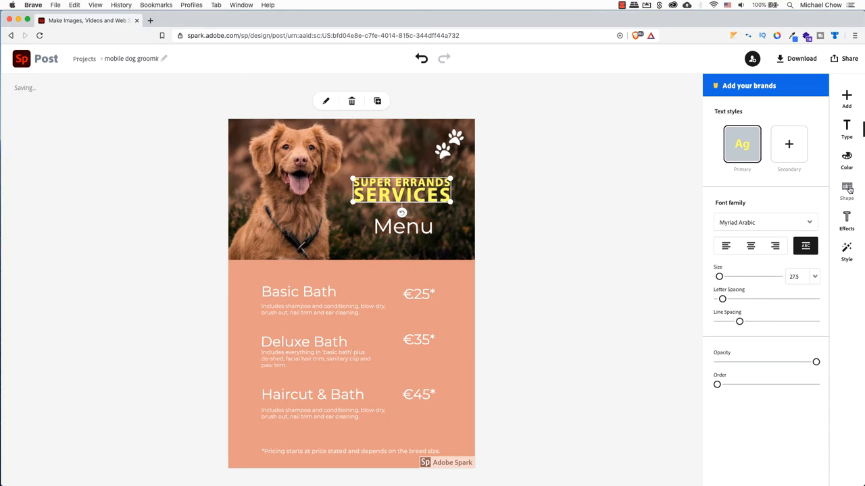
click(846, 190)
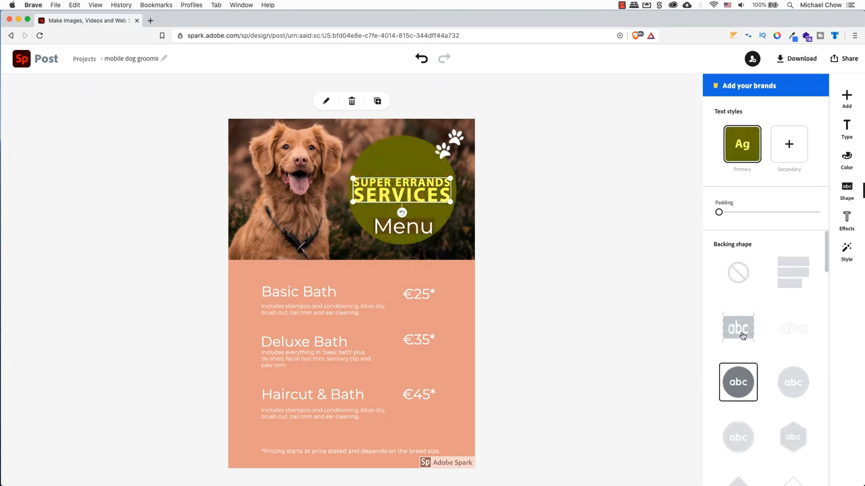
click(792, 382)
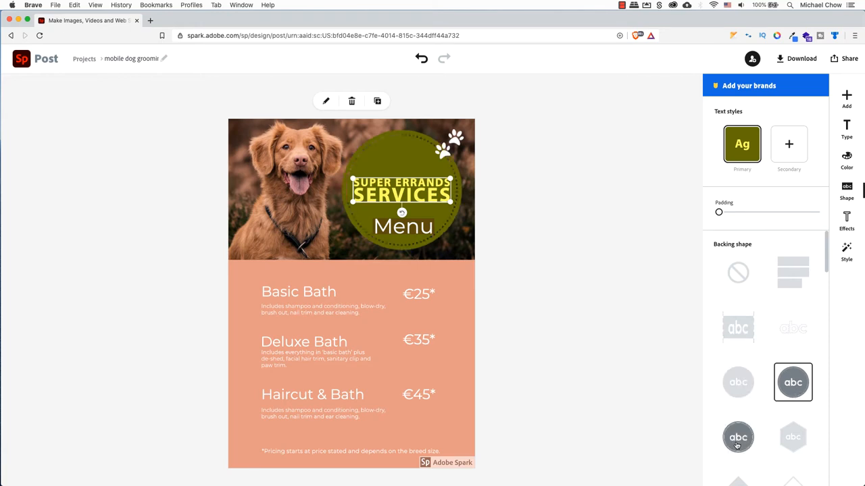
click(792, 437)
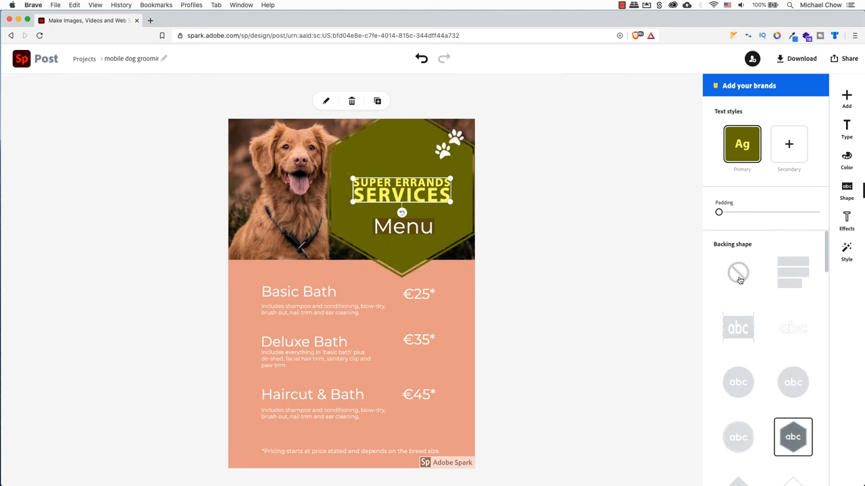
drag(718, 211, 727, 212)
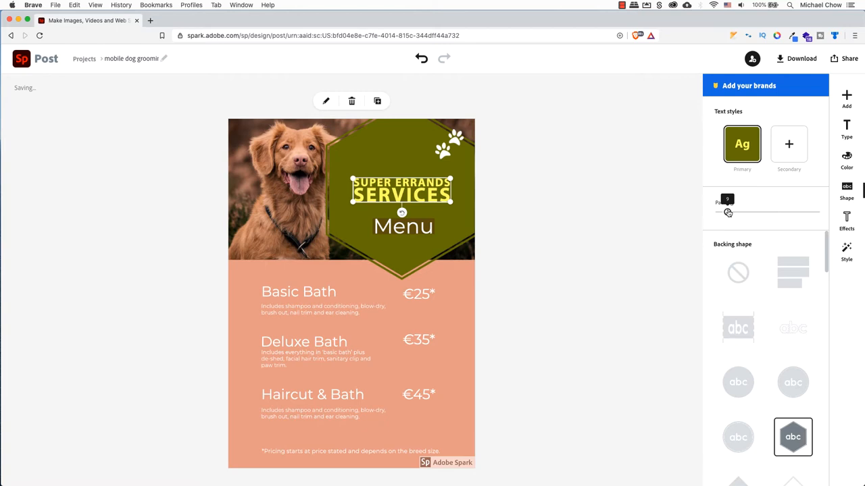
click(846, 219)
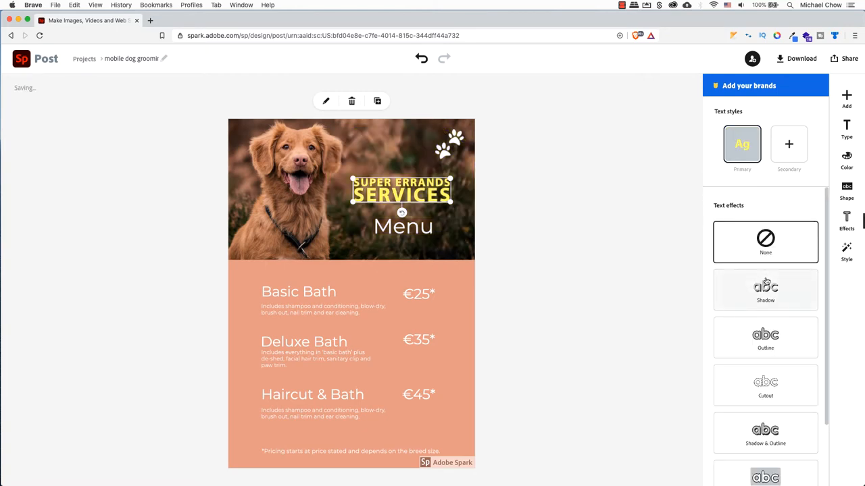
click(765, 289)
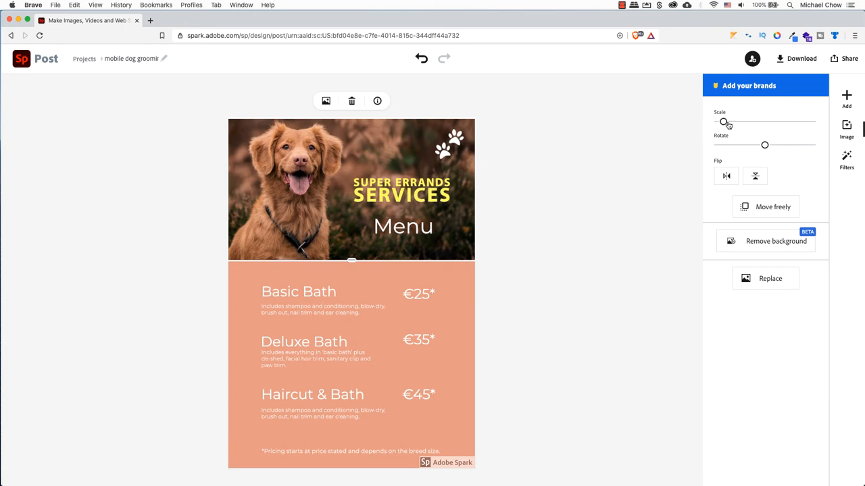
- Enlarge and tilt the header dog photo and detach it from the layout
drag(724, 122, 729, 121)
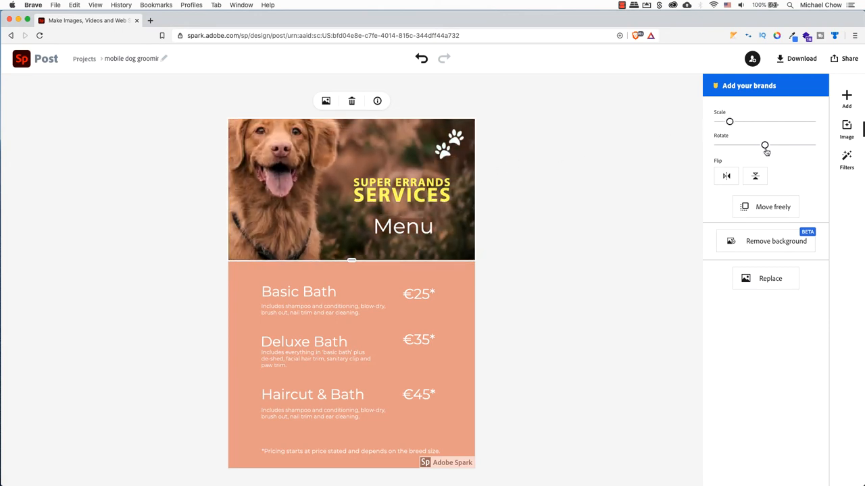
click(755, 176)
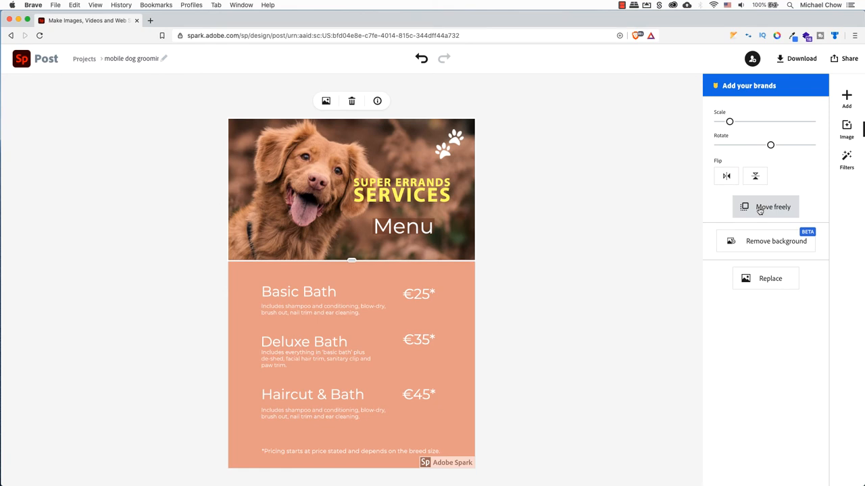
click(772, 206)
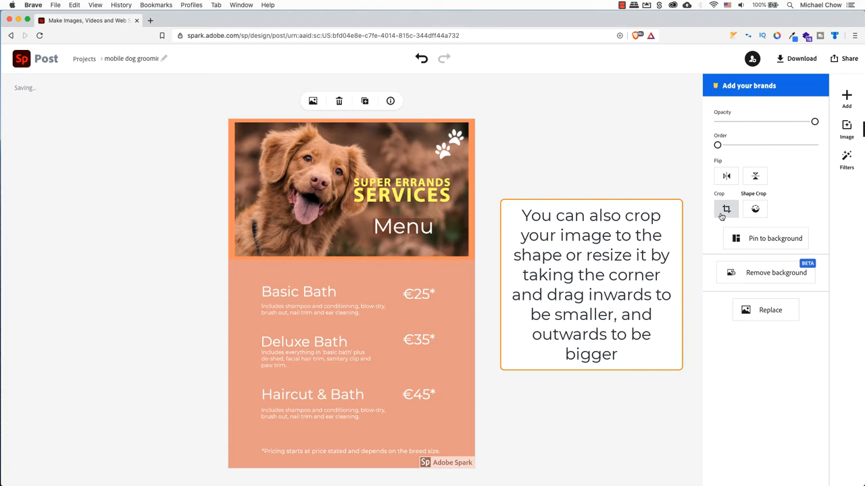
- Crop the header photo, then try removing and restoring its background
click(726, 208)
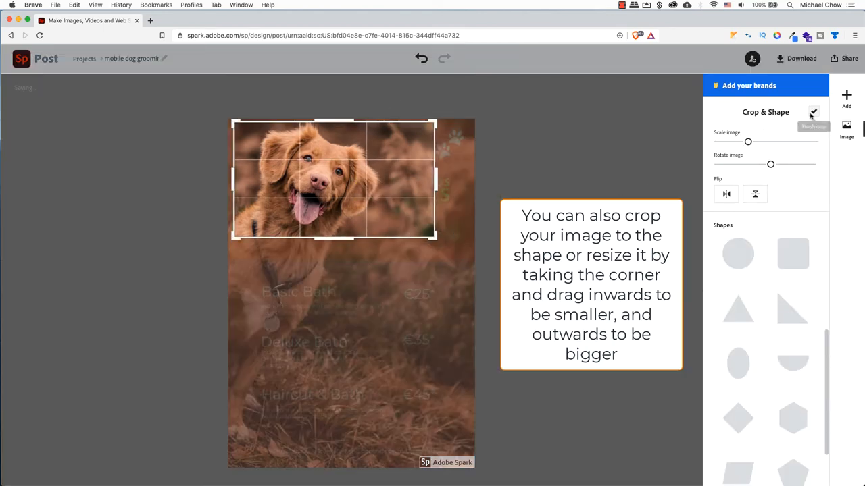
click(813, 112)
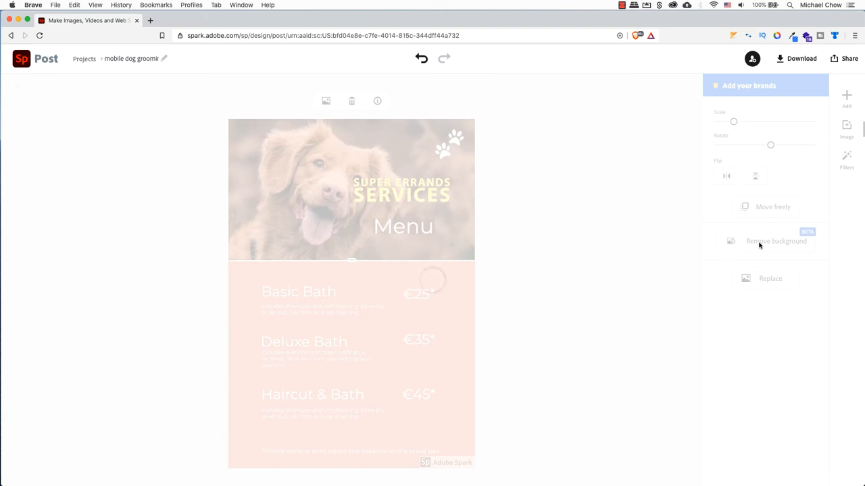
click(776, 241)
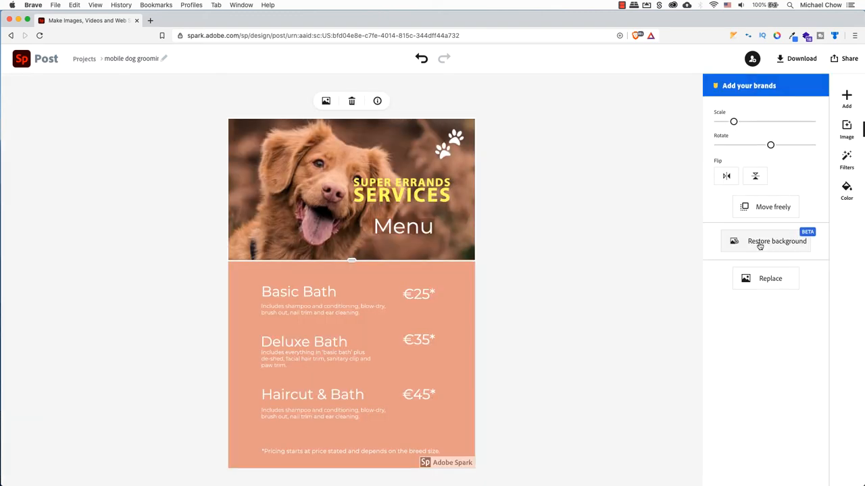
click(776, 242)
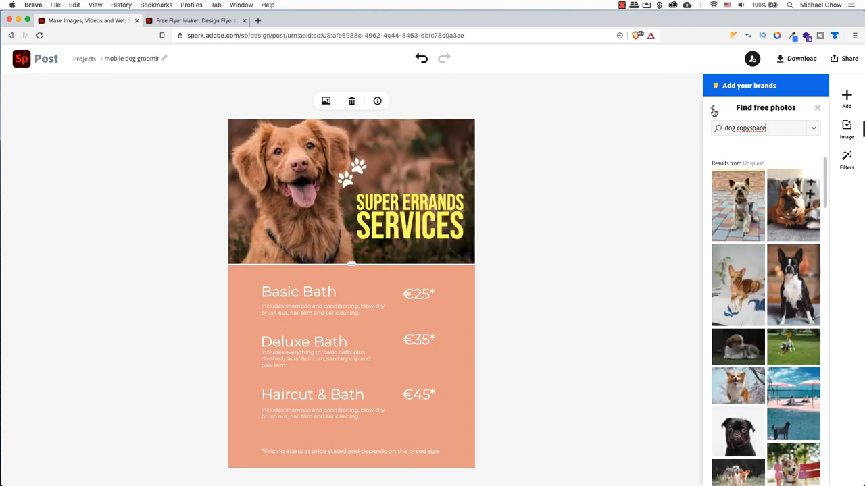
- Search free photos for 'sad dog' and use the brindle bulldog as the header image
click(714, 110)
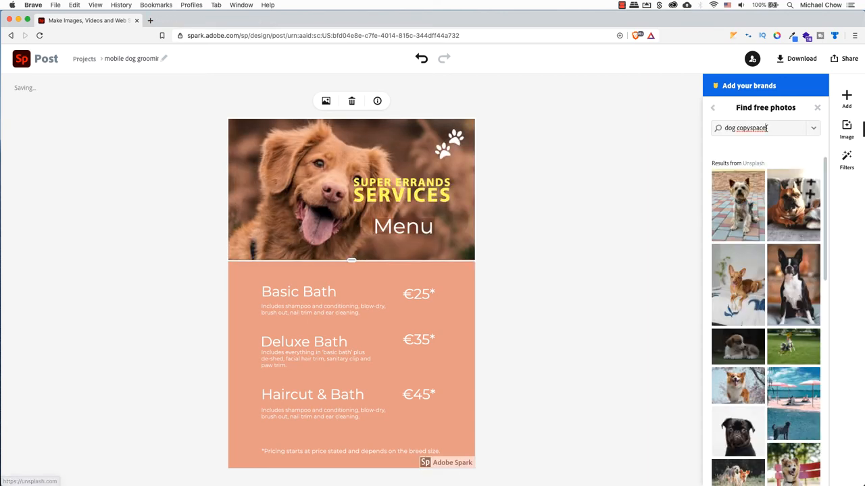
text(sad dog)
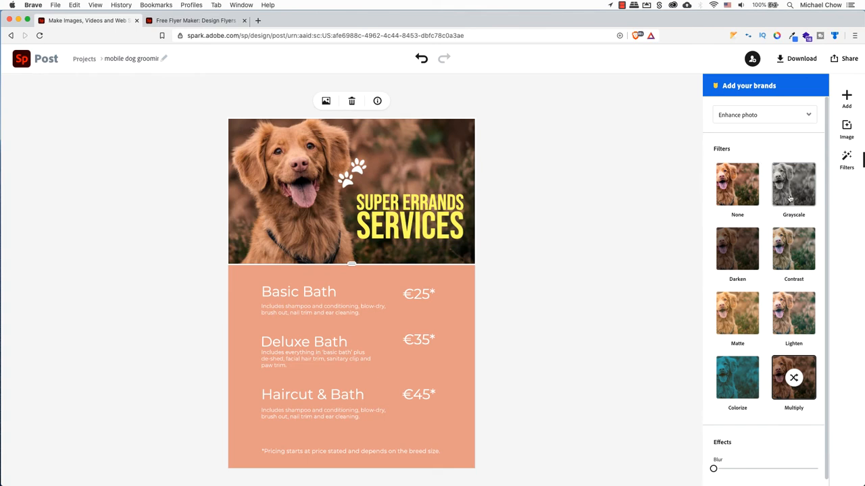
click(737, 377)
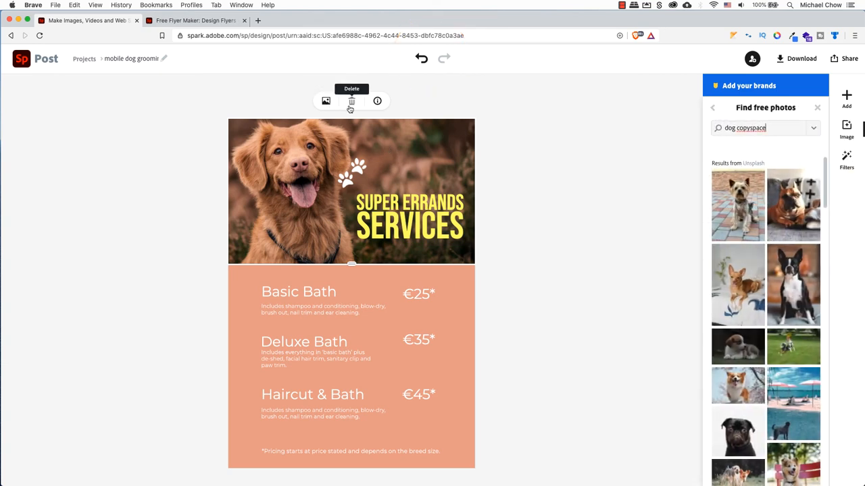
mouse_move(377, 101)
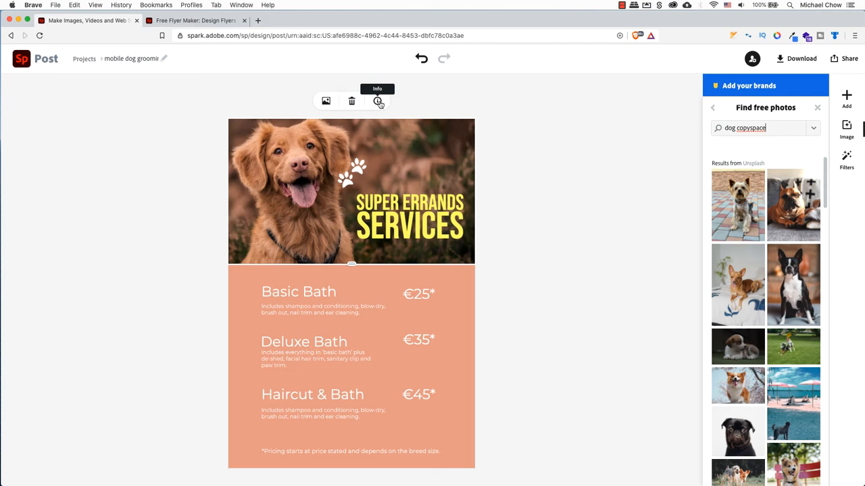
click(377, 101)
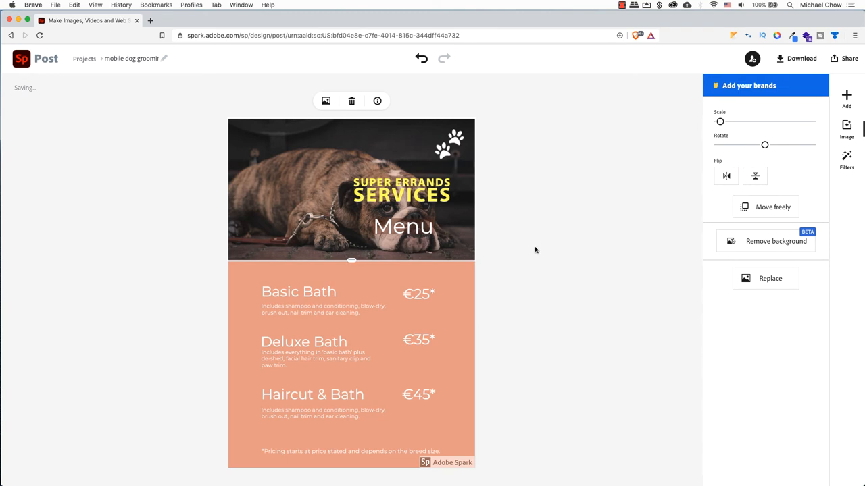
click(299, 291)
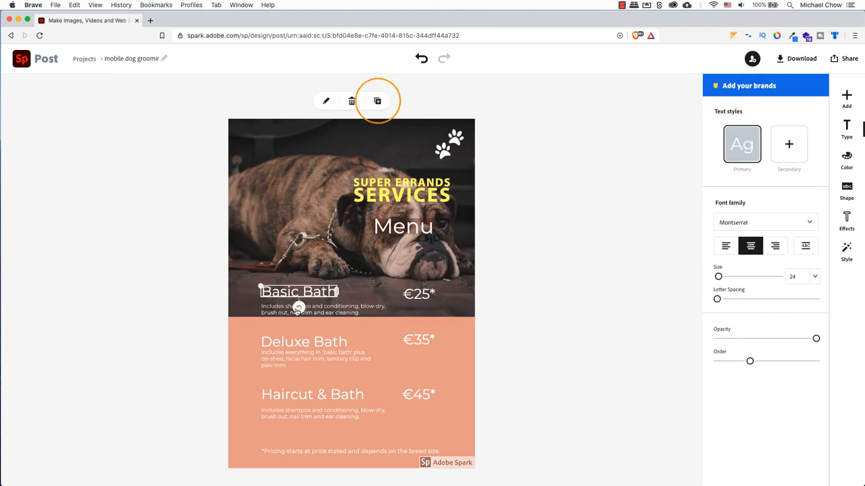
- Stretch the bulldog photo down over Basic Bath and clear the bath menu entries
click(377, 100)
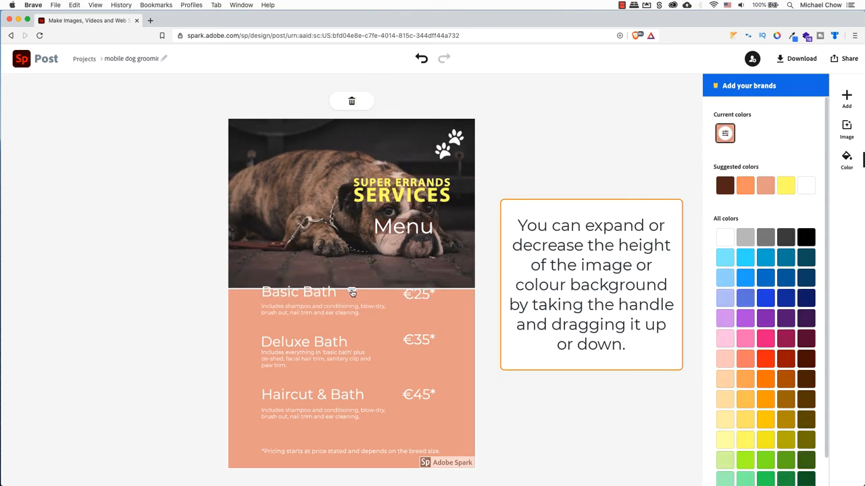
drag(351, 293, 351, 308)
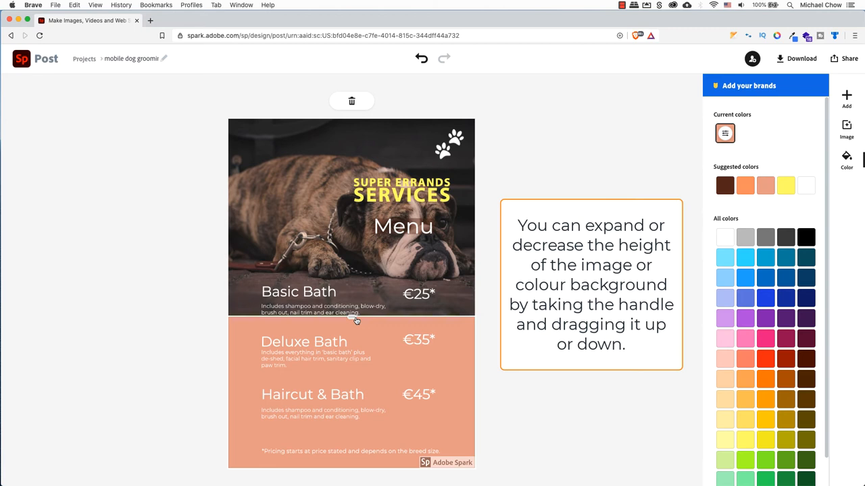
click(298, 290)
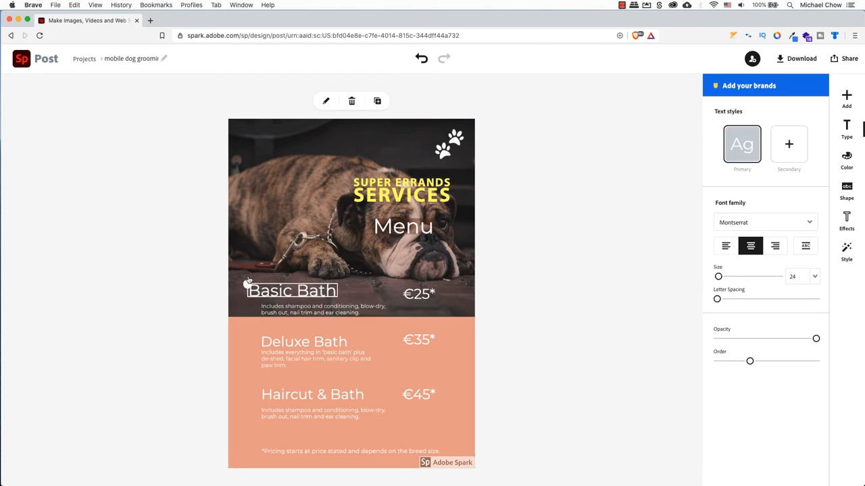
drag(718, 277, 720, 277)
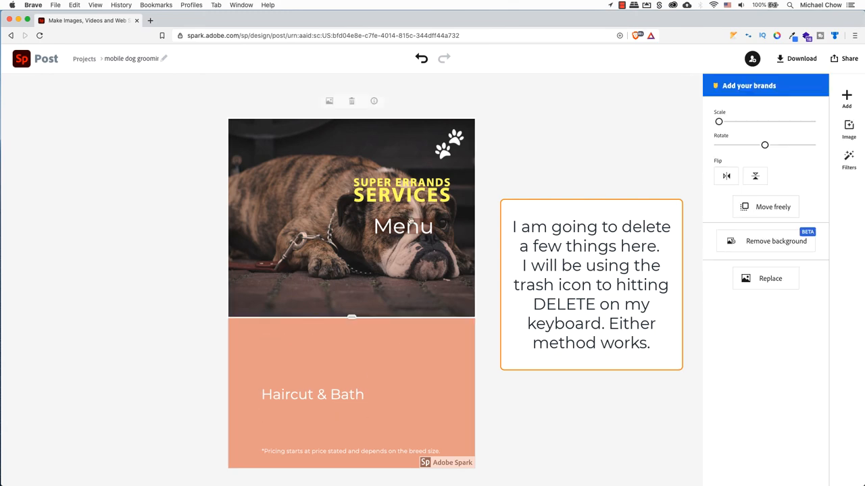
- Change the Haircut & Bath heading to 'Lonely Dog seeks kisses'
double_click(312, 395)
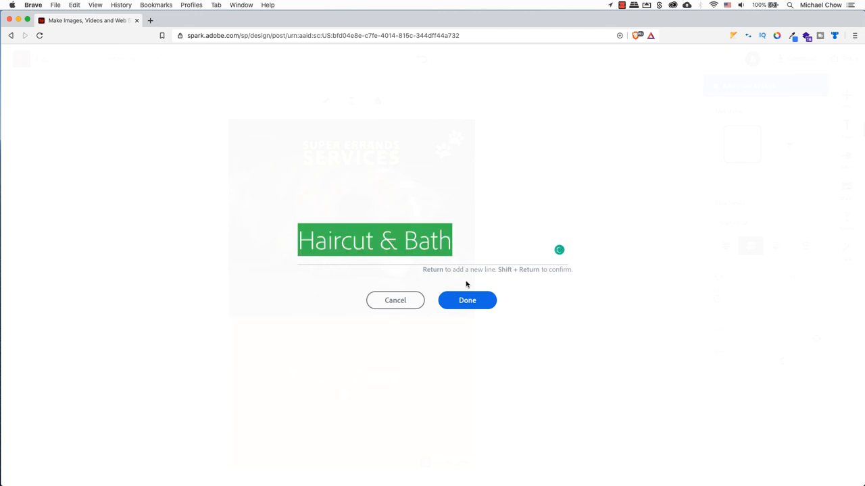
text(Lonely Dog seeks kisses)
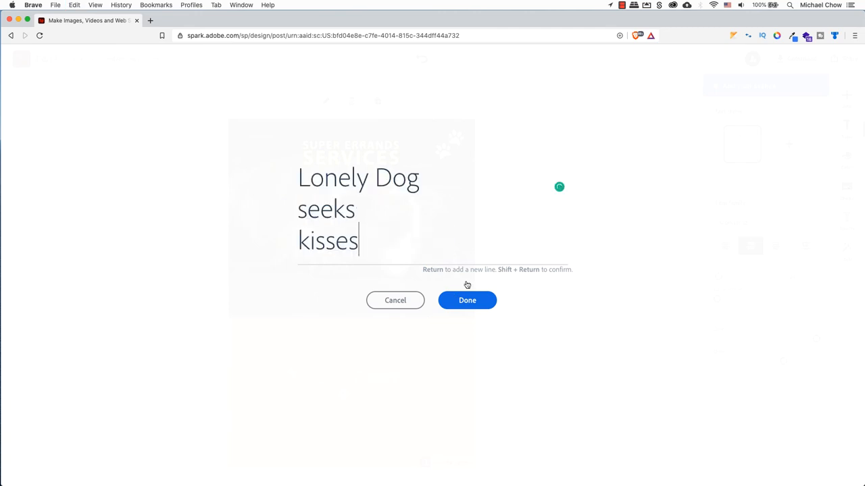
click(467, 300)
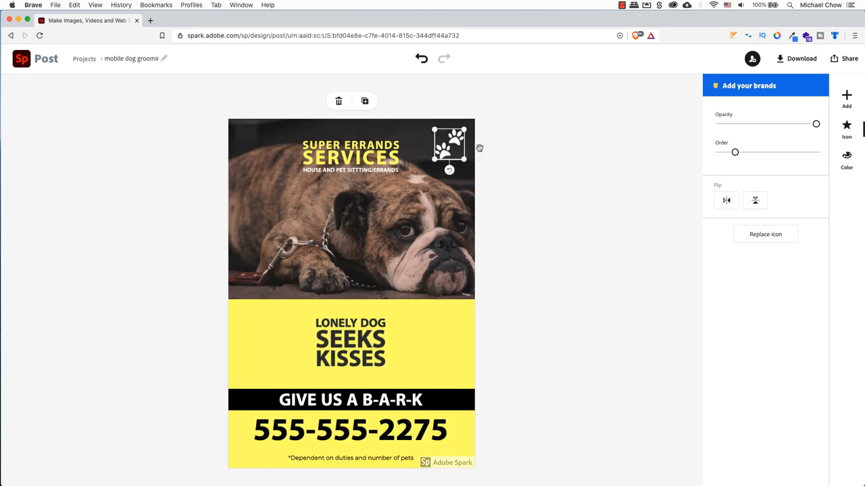
- Download the flyer from Share as servicesErrands.pdf and open it in Acrobat
click(764, 233)
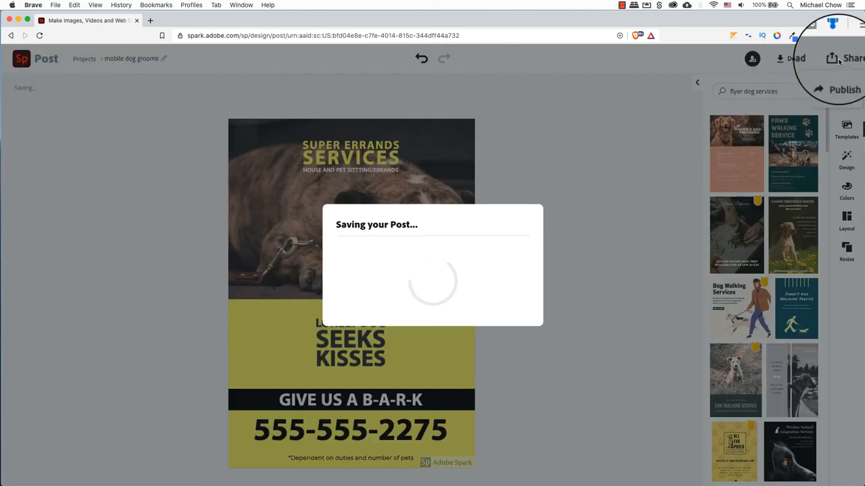
click(849, 58)
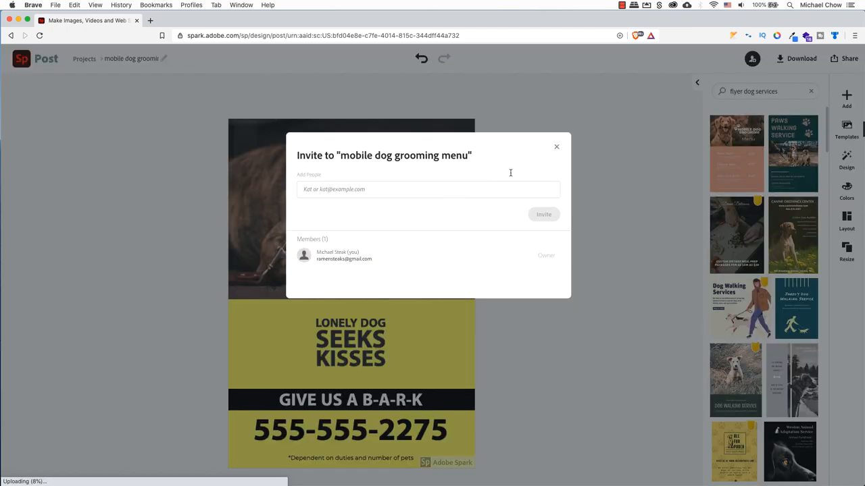
click(556, 146)
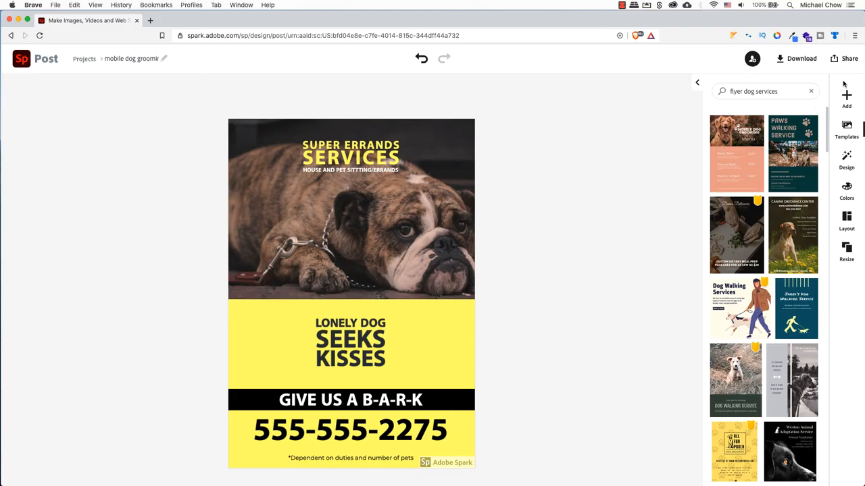
click(849, 59)
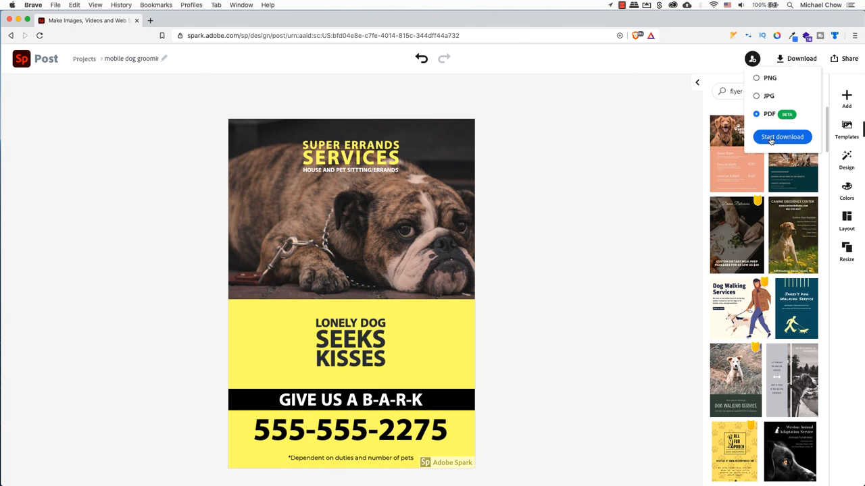
click(781, 137)
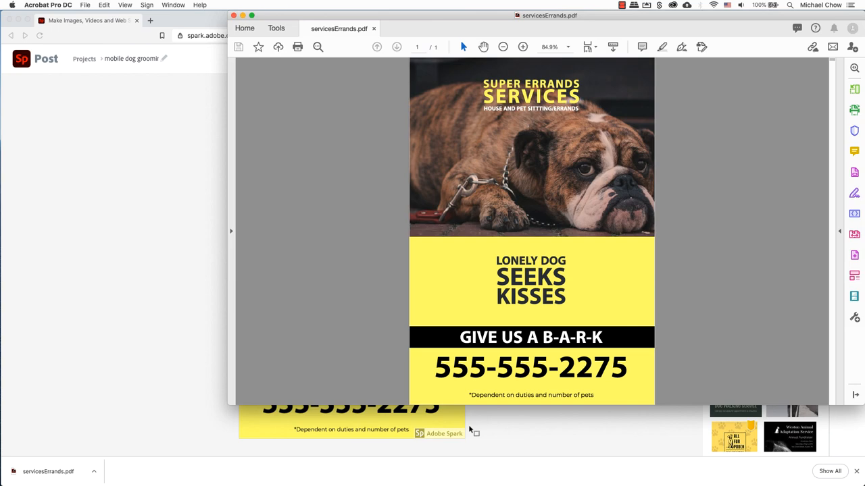
mouse_move(716, 382)
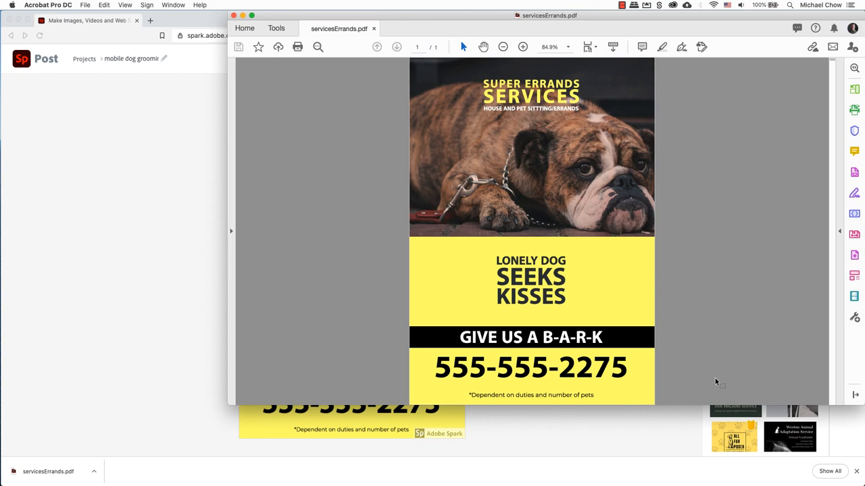